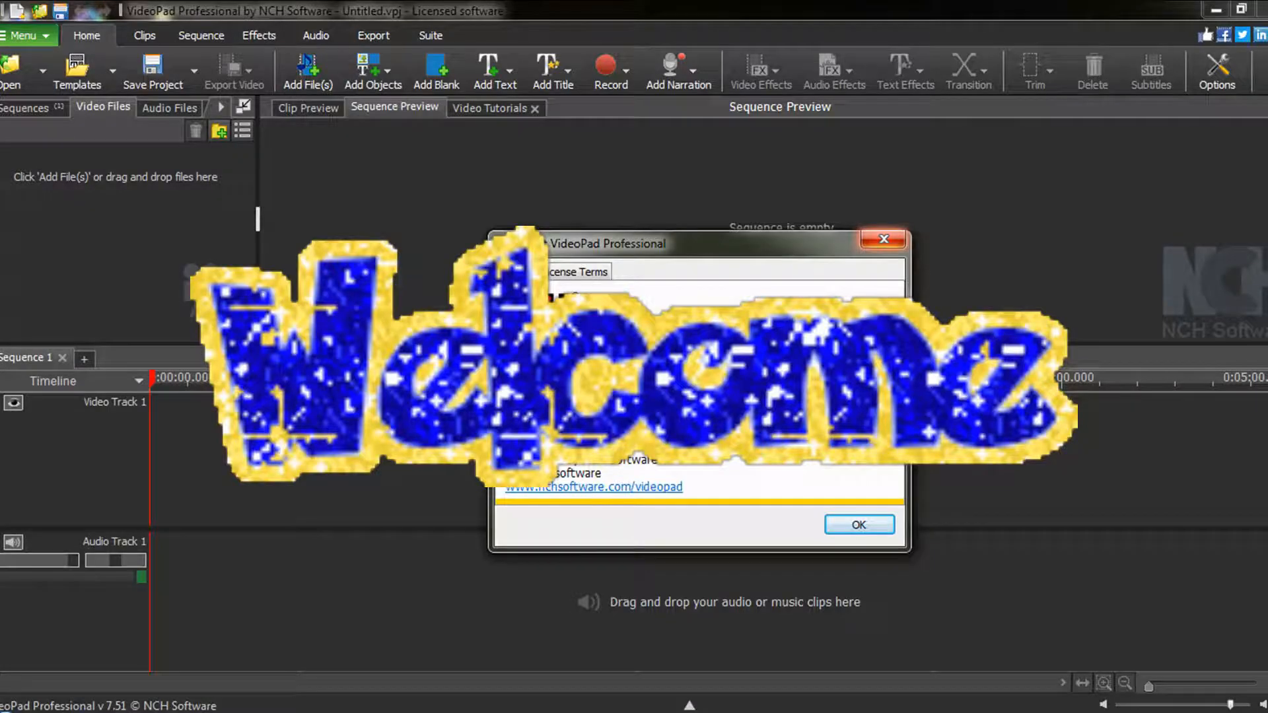
Close the About dialog and layer MC.Steve.Dancing.mp4 on Video Track 2 over the night scene.
click(859, 524)
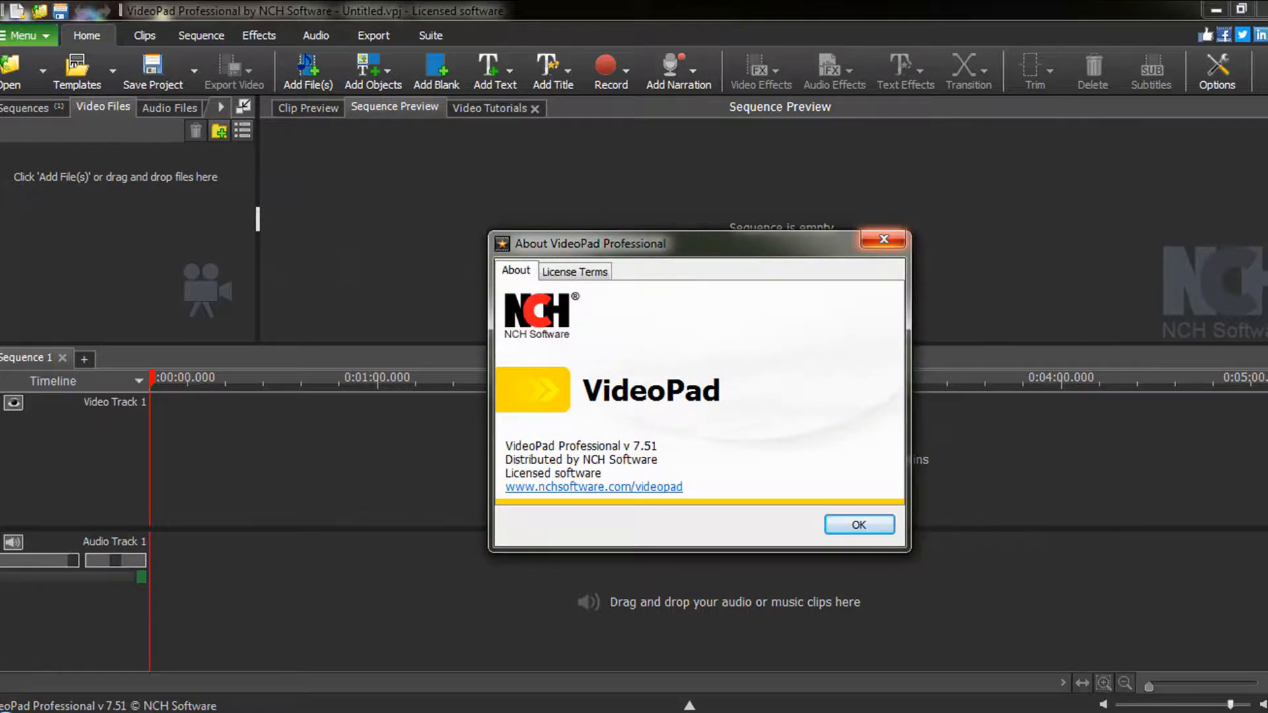
click(858, 524)
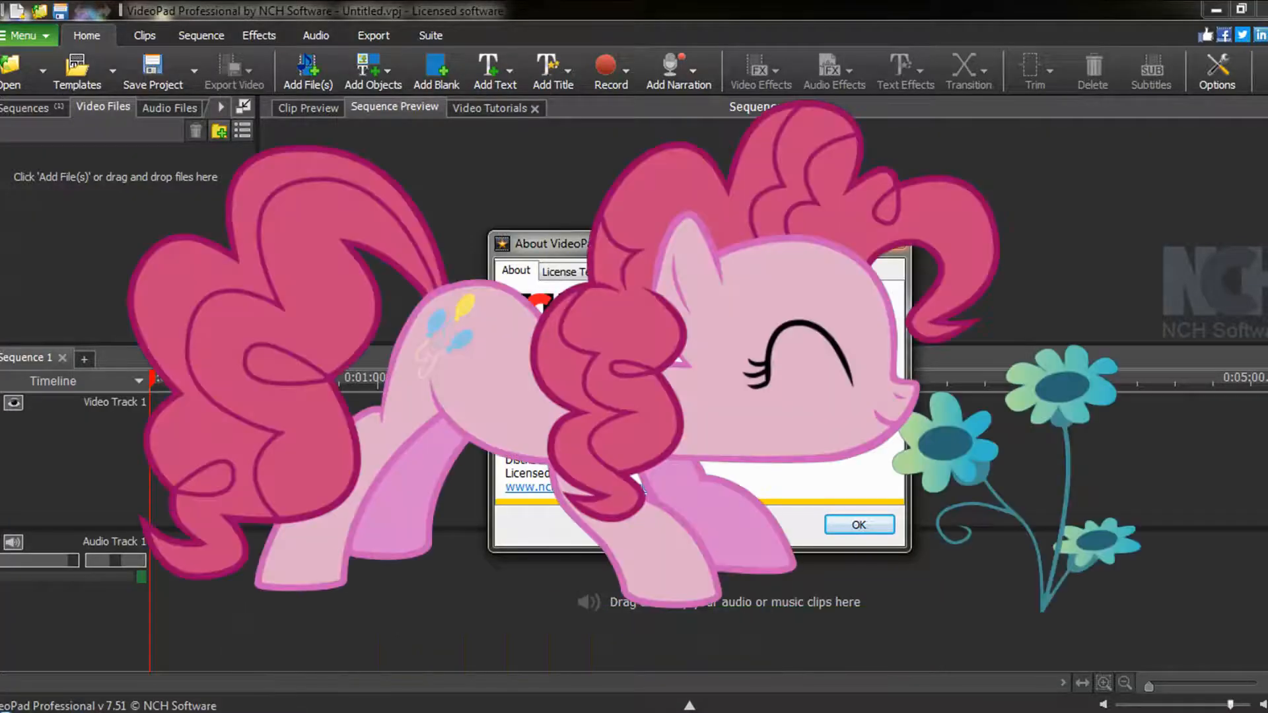
click(858, 524)
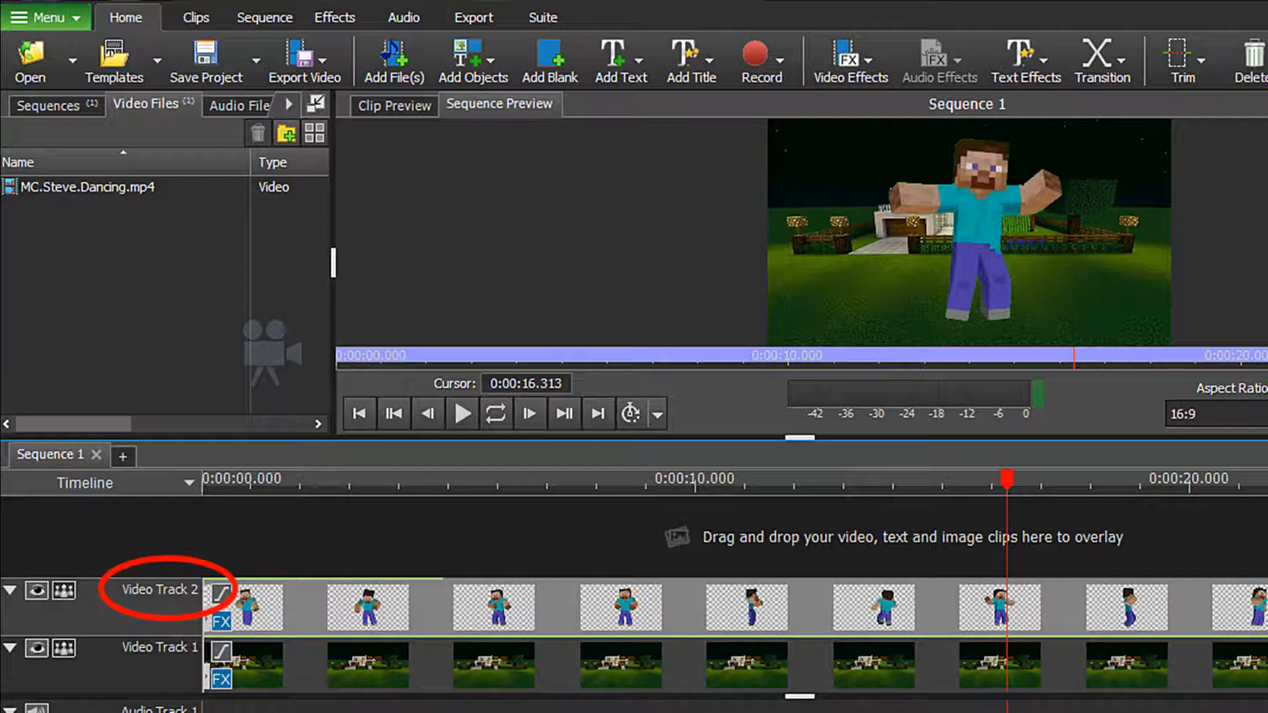
click(843, 61)
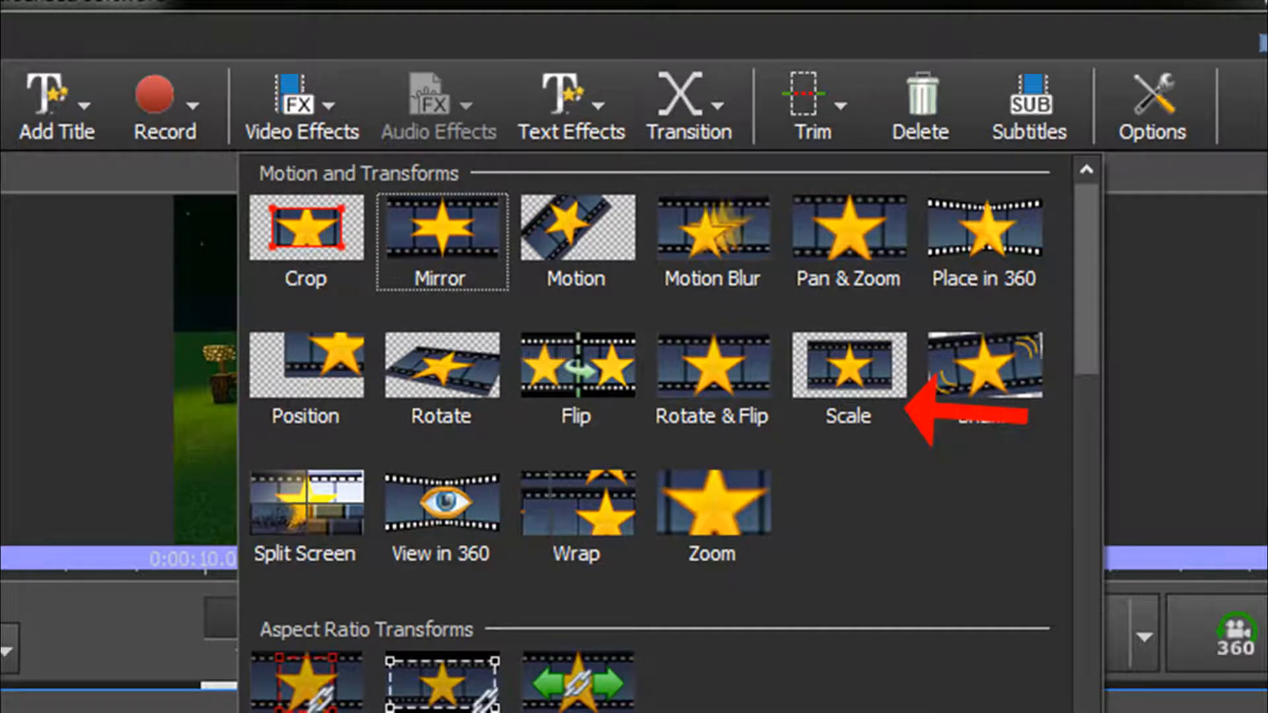
Pick Scale from the Motion and Transforms effects for the Steve clip.
click(848, 368)
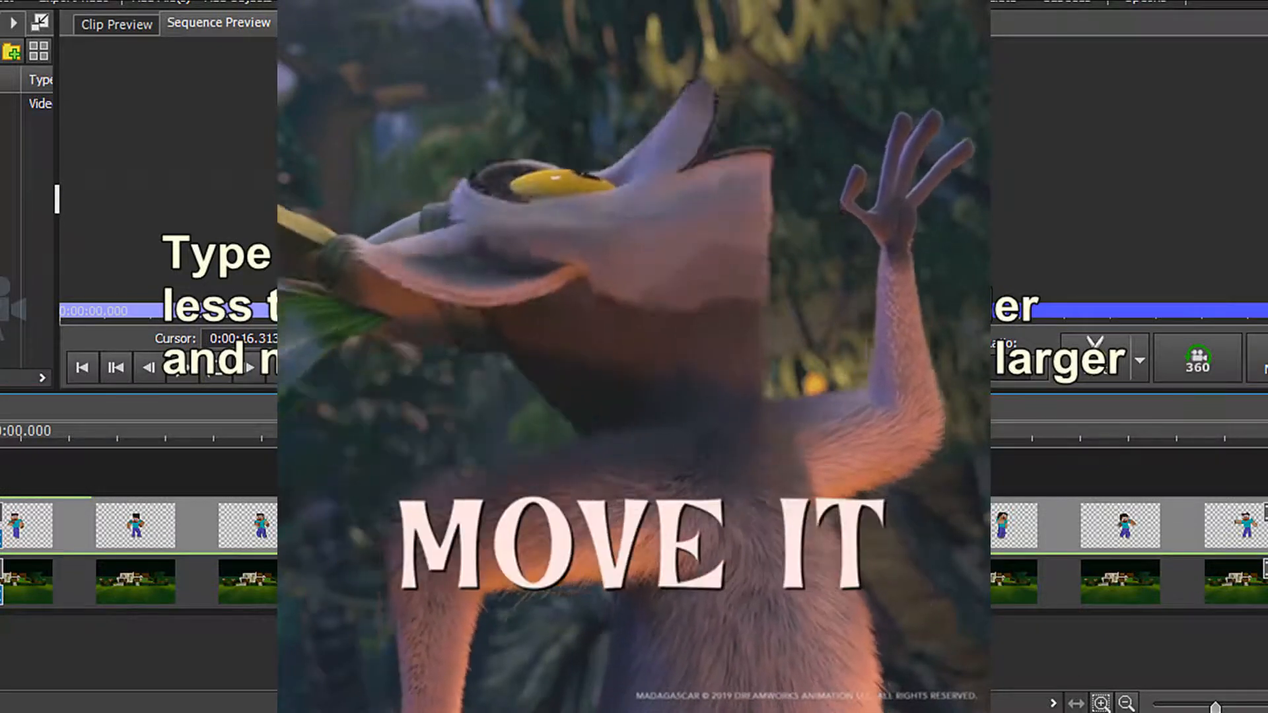
Shrink Steve with the Scale effect, offsets set to 60 and 20.
click(564, 369)
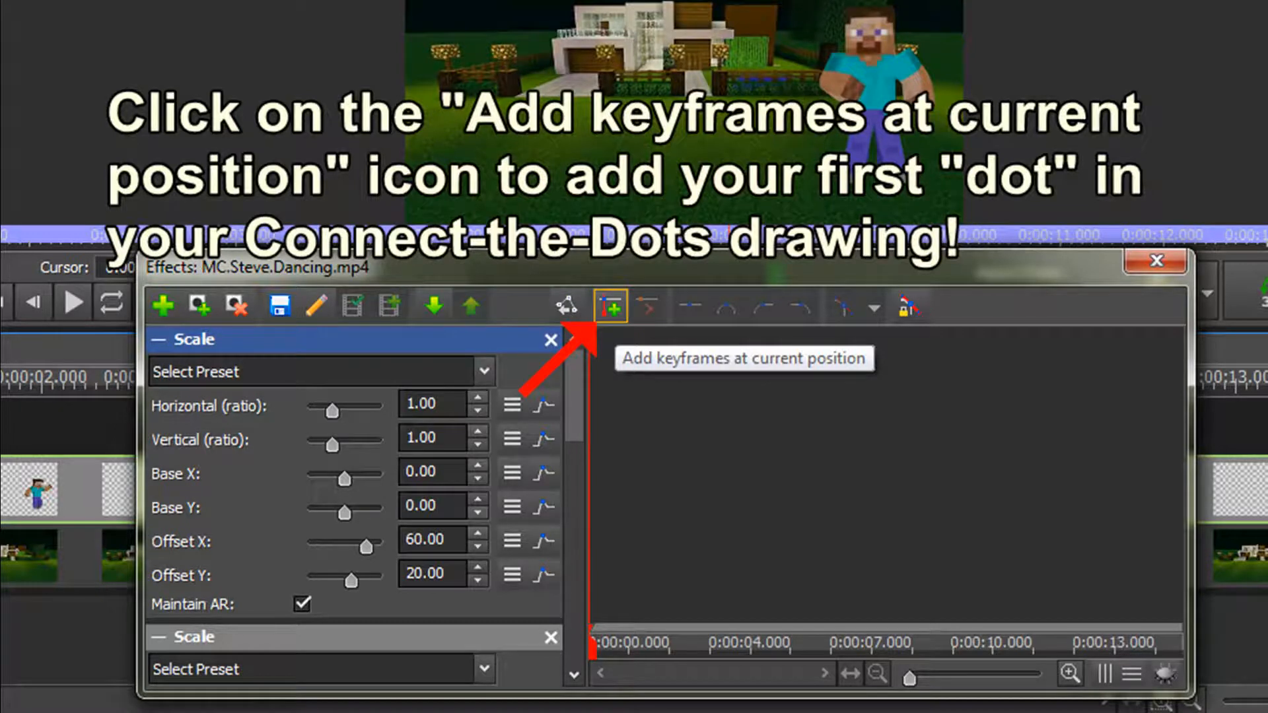
Record the starting Scale keyframe at the Steve clip's first frame.
click(614, 306)
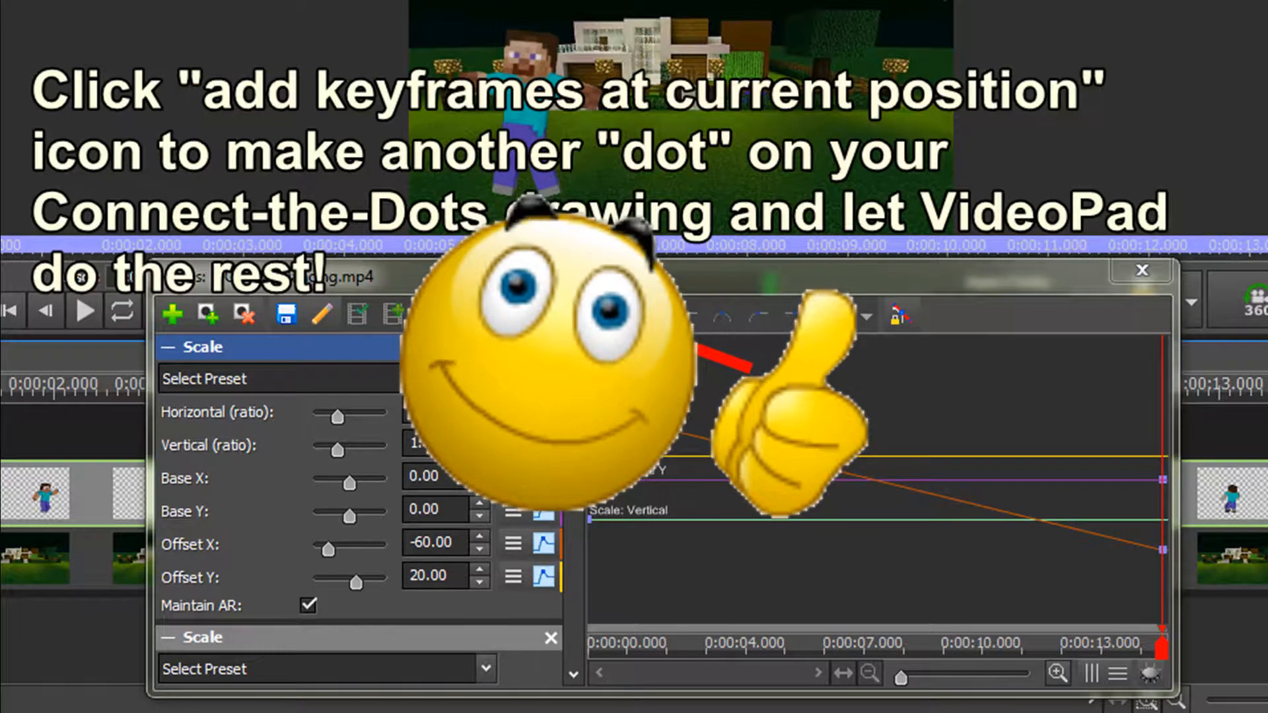
Record the ending keyframe at the clip end with Offset X at -60.
click(610, 314)
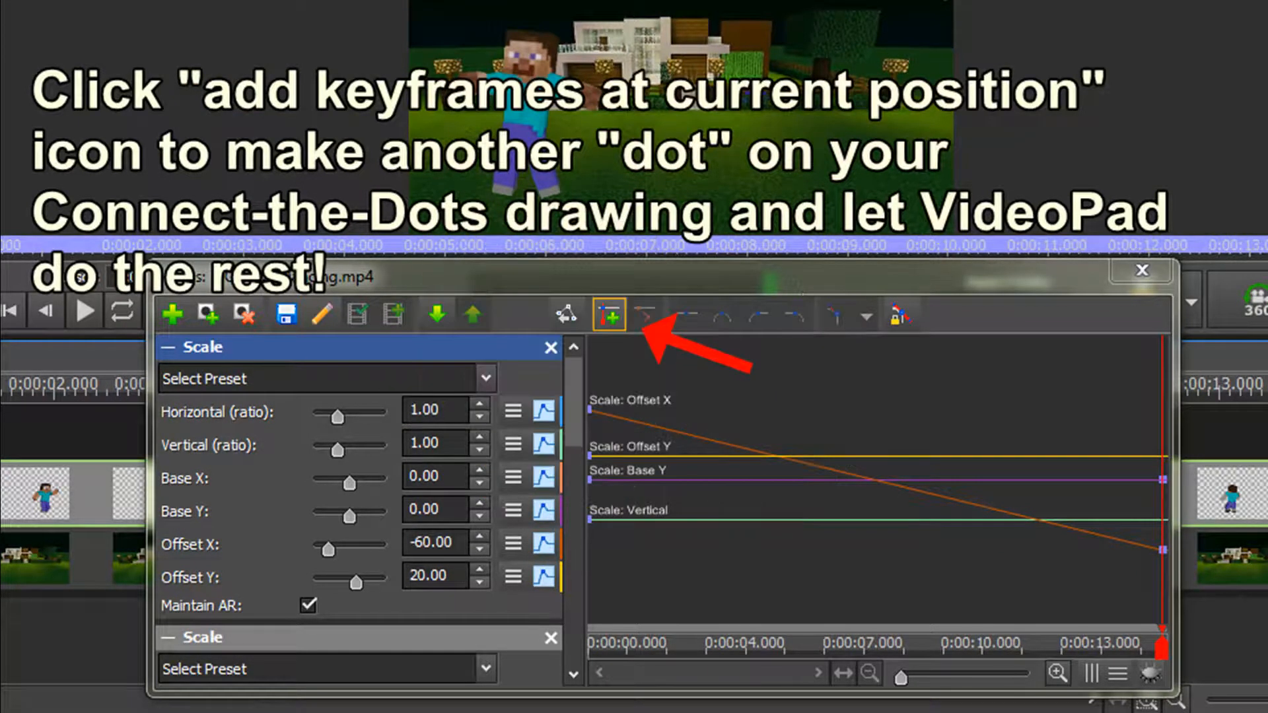